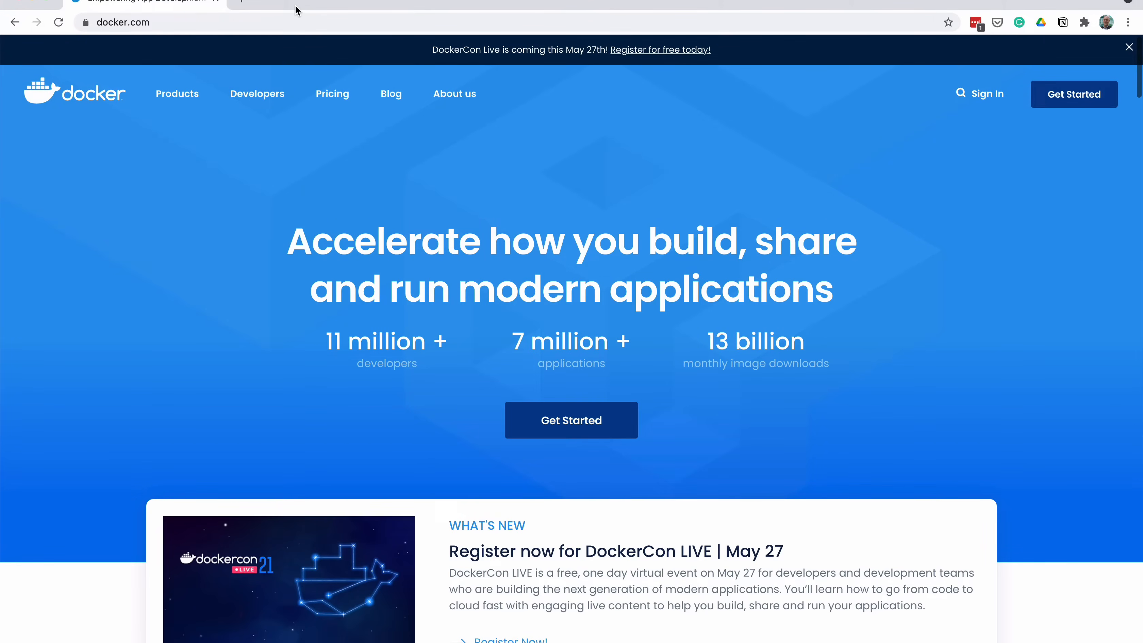
mouse_move(427, 292)
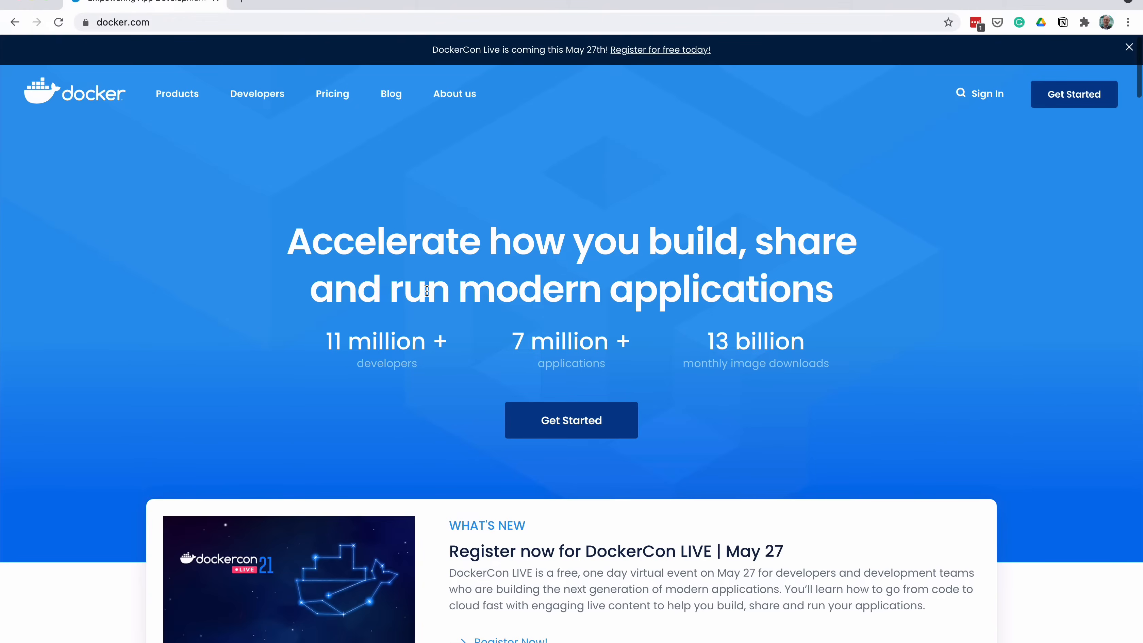
mouse_move(388, 447)
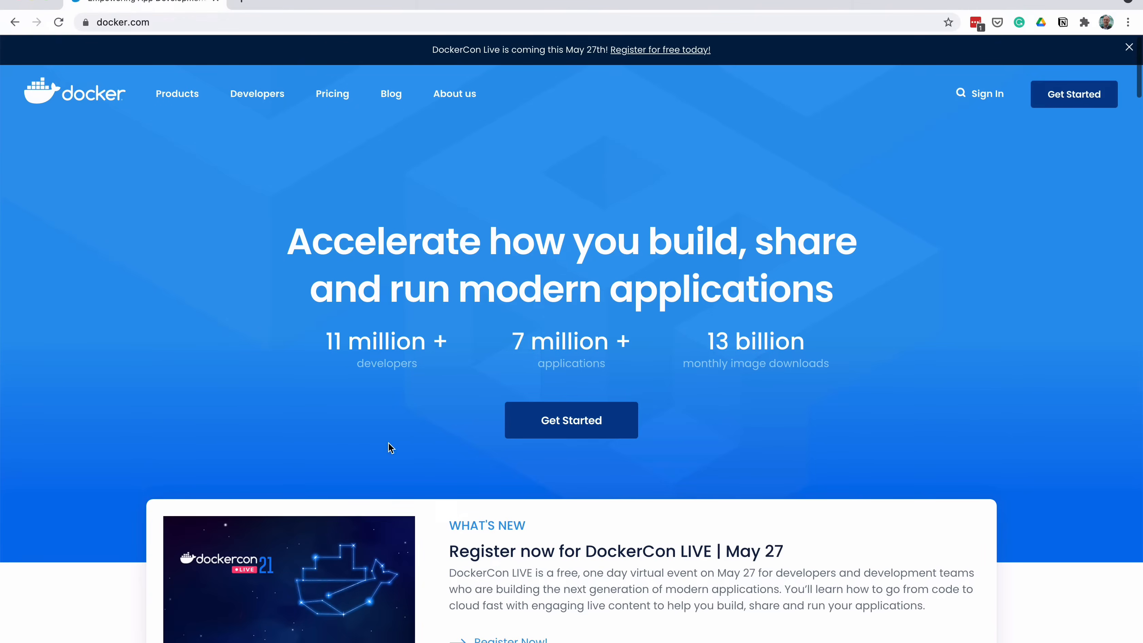
Step: Reach Docker Desktop on the Get Started page and expand the Mac Intel download choices
left_click(571, 420)
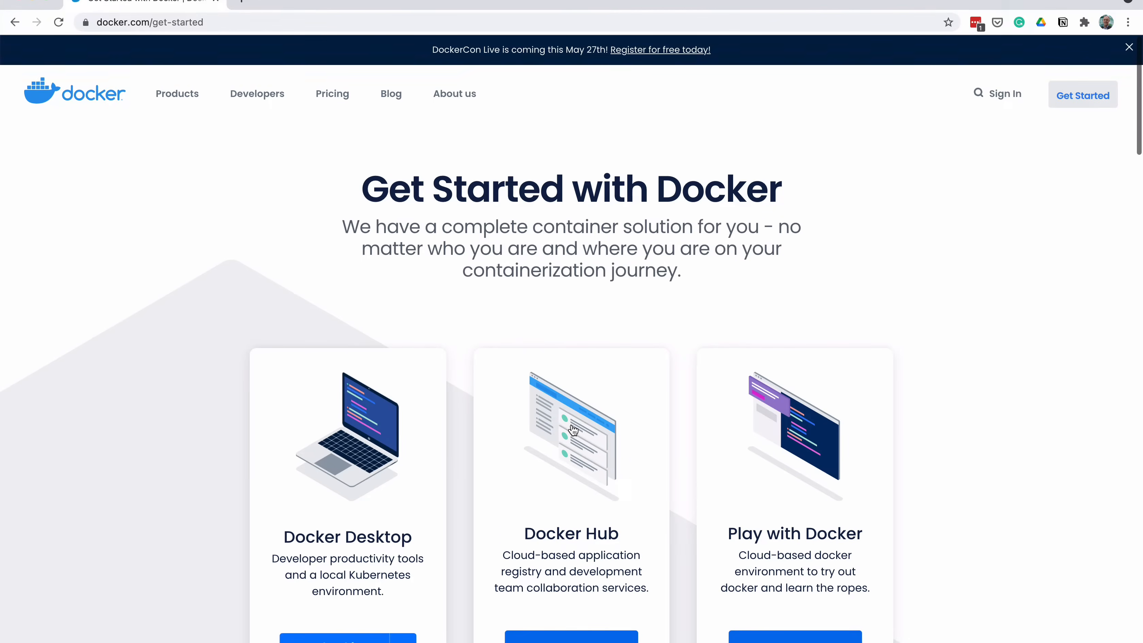
scroll("down", 3)
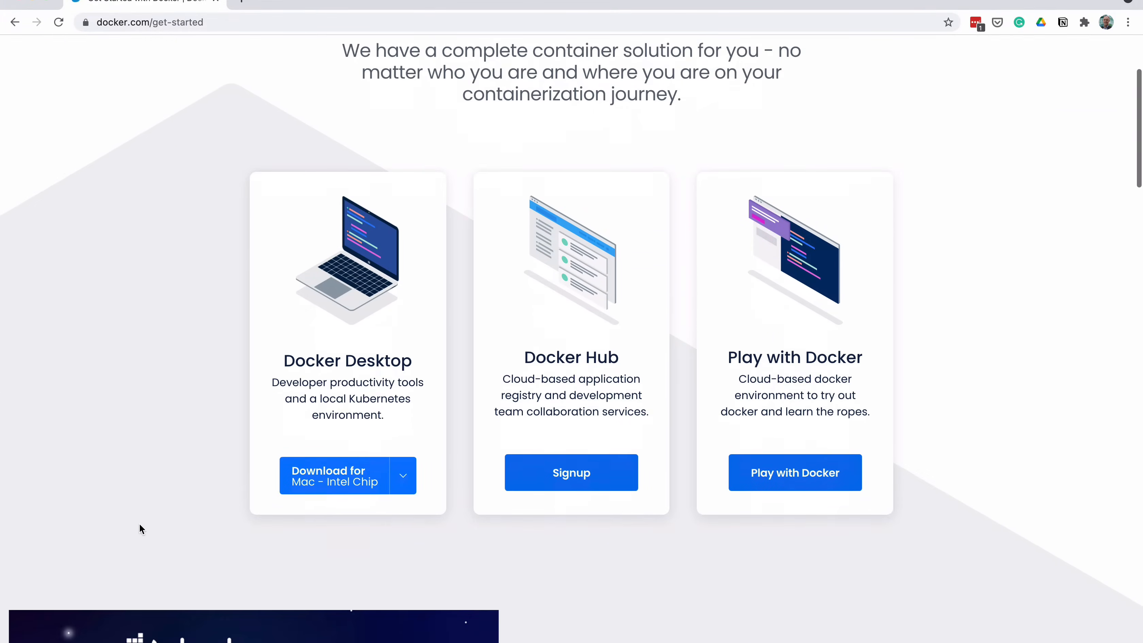
left_click(403, 475)
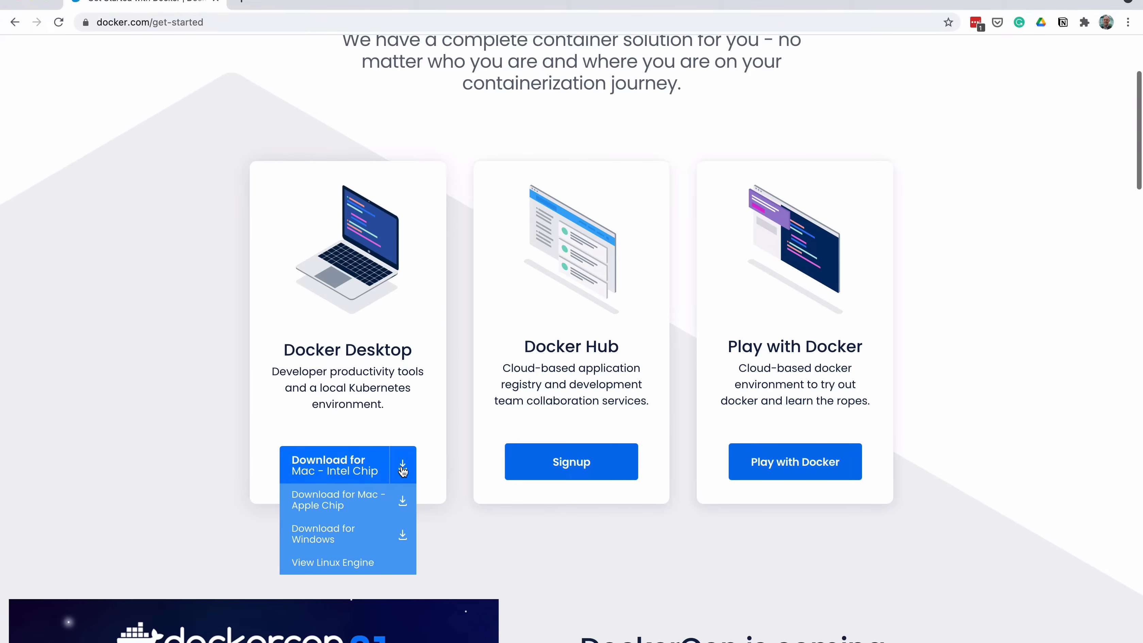
left_click(343, 478)
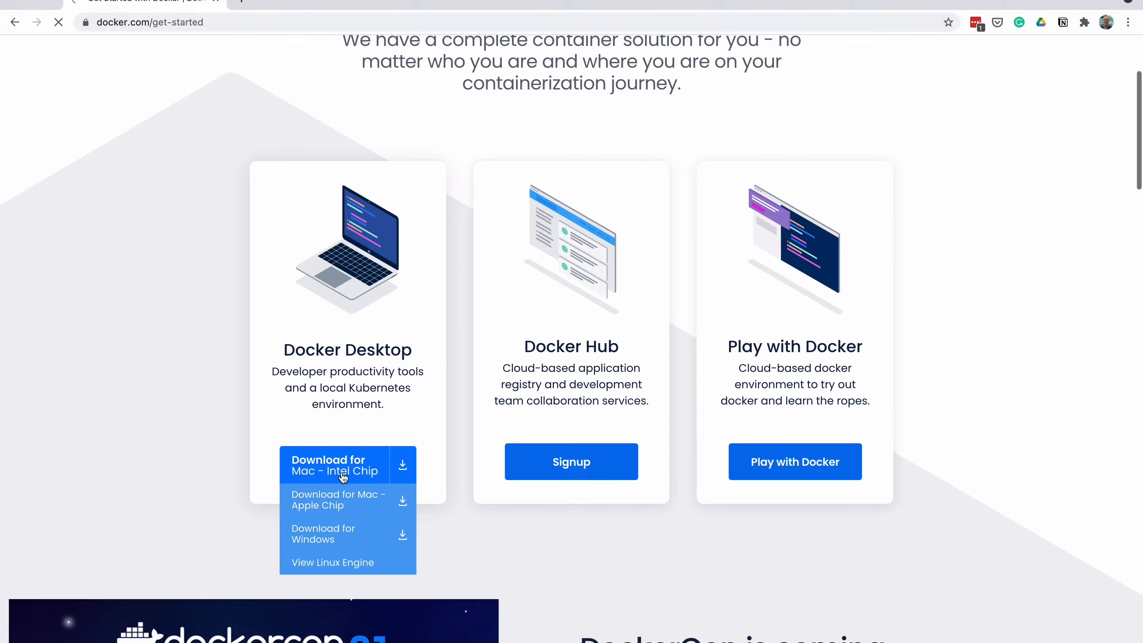
left_click(334, 466)
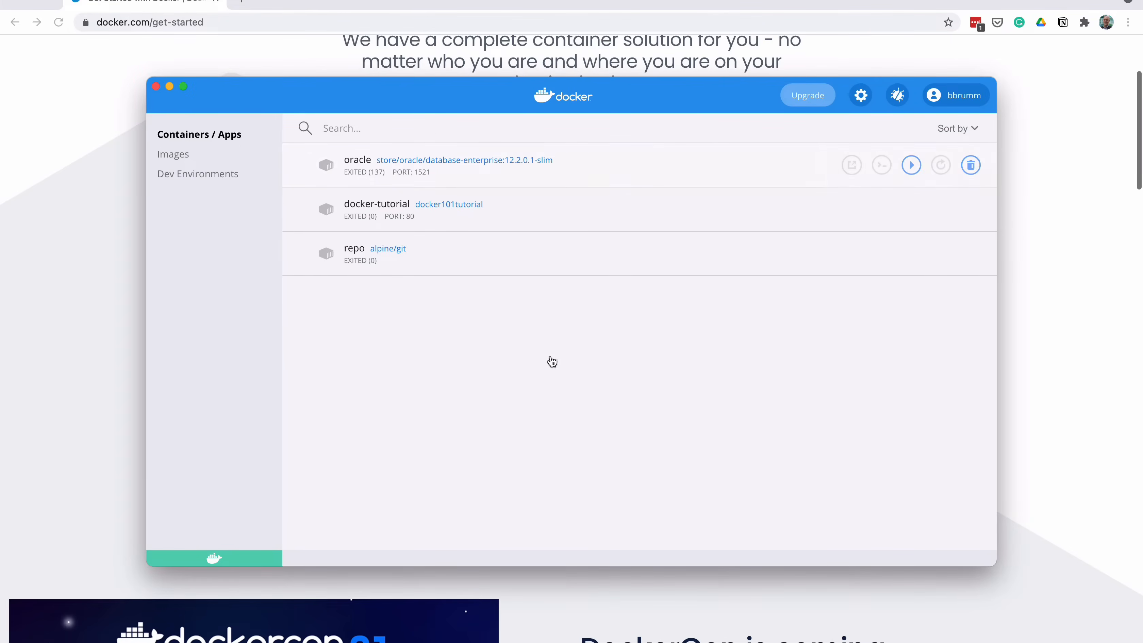
mouse_move(649, 435)
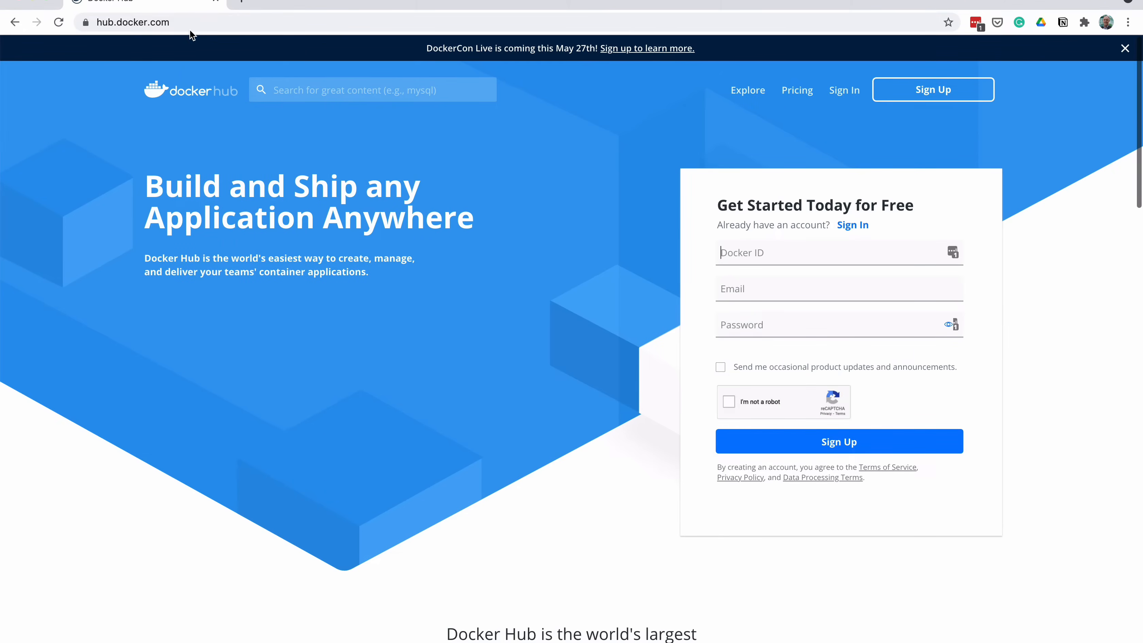
mouse_move(722, 76)
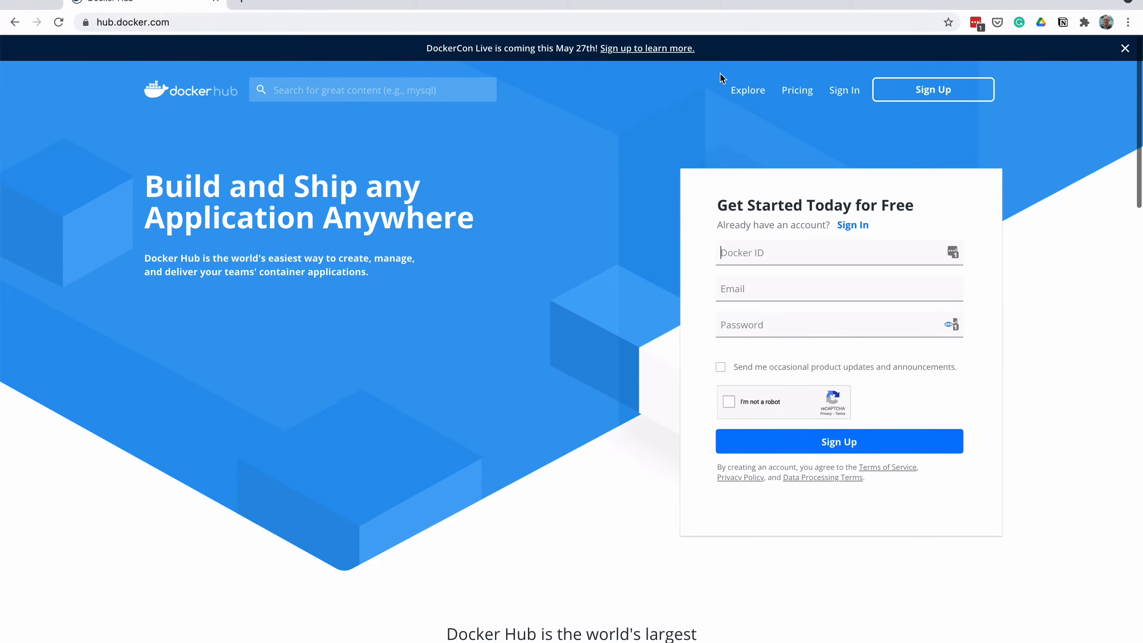
Step: Sign up for a new Docker ID and continue with the free plan
left_click(934, 90)
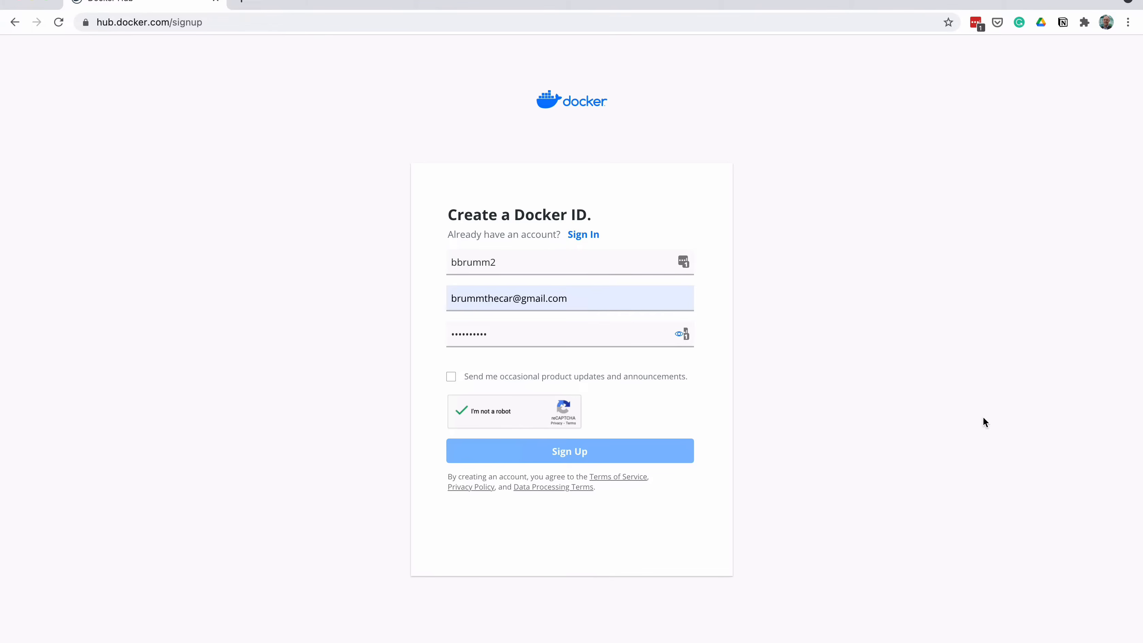
left_click(570, 451)
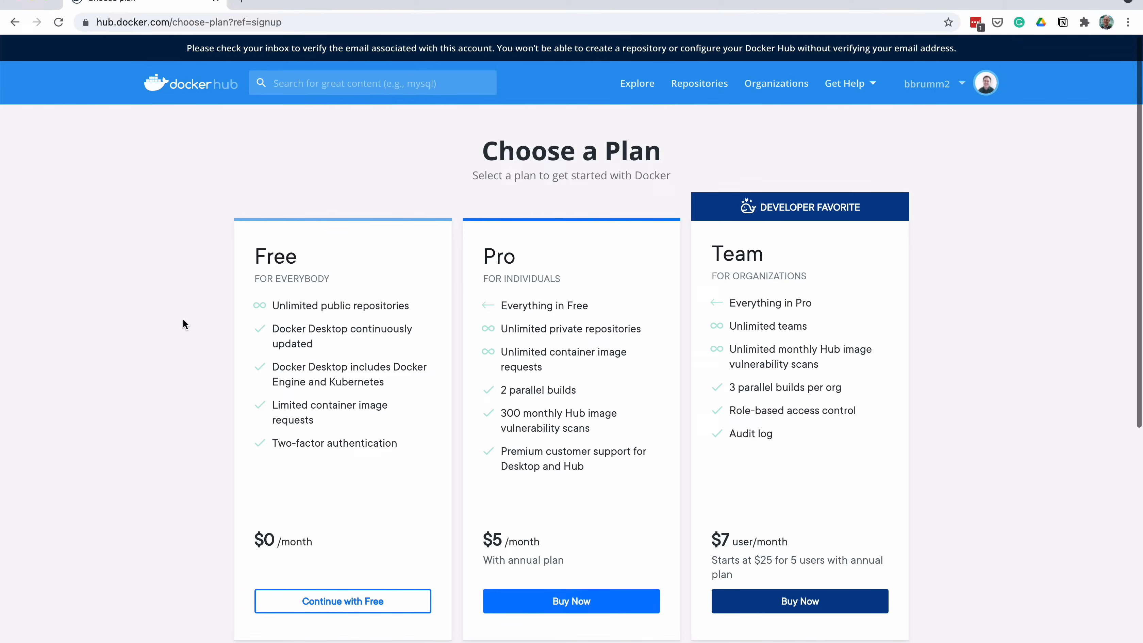
mouse_move(337, 601)
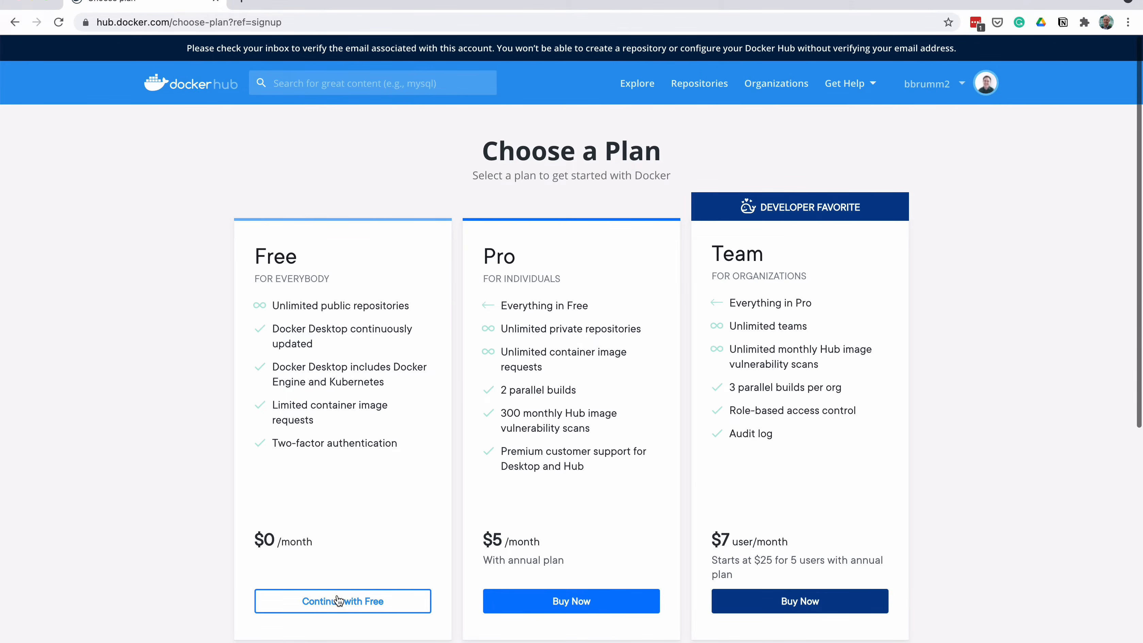
left_click(343, 602)
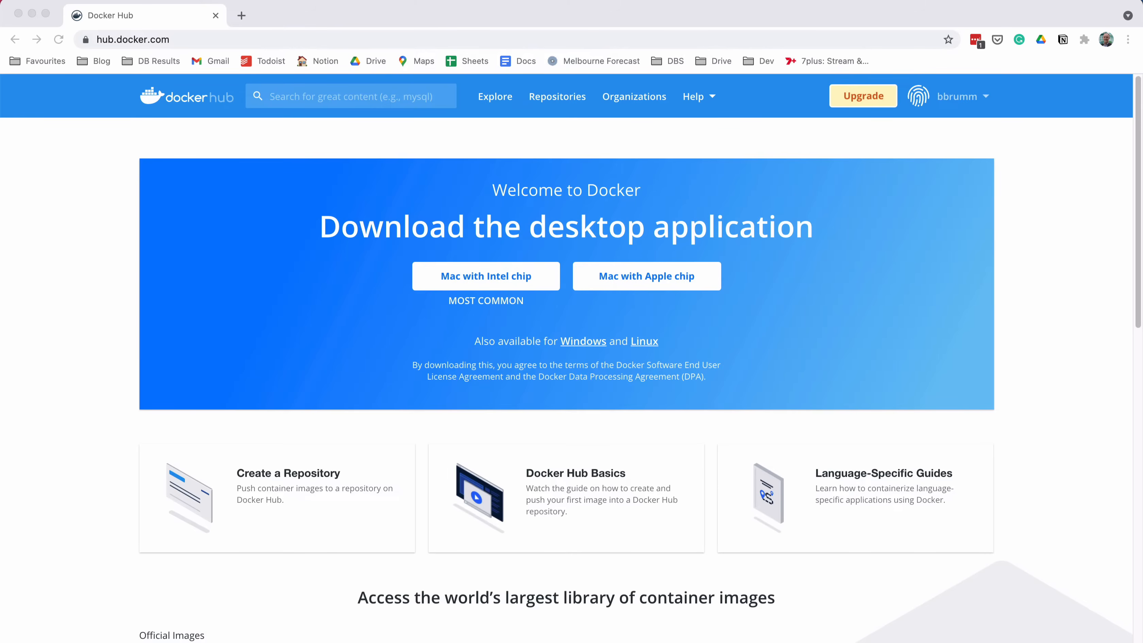
mouse_move(2, 490)
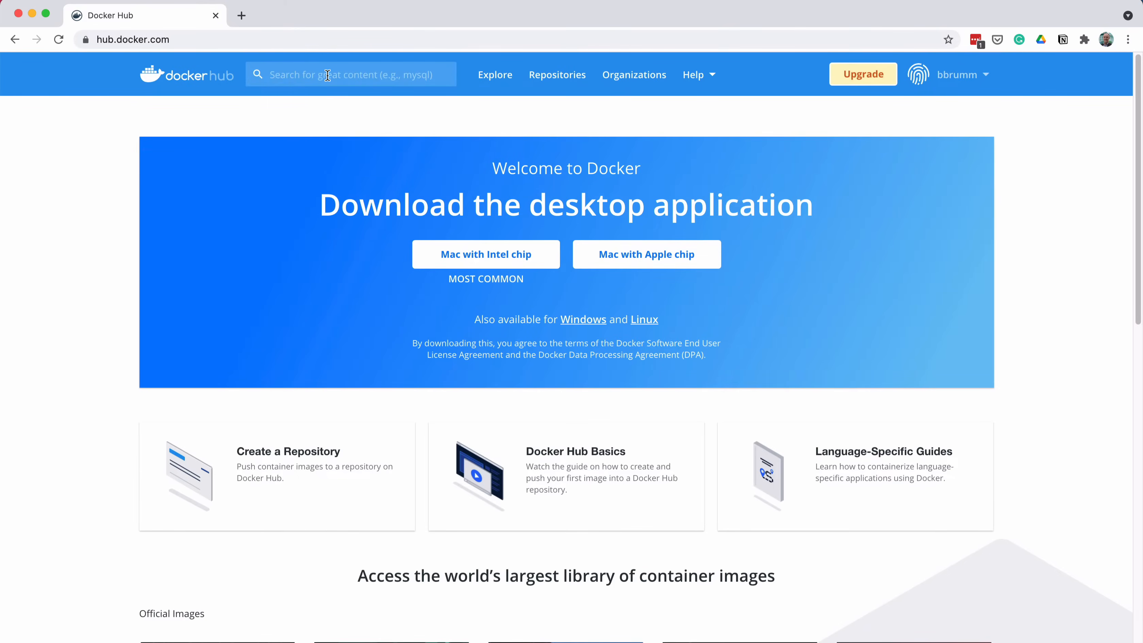
Step: Search Docker Hub for 'postgres' to reach the official image
left_click(328, 75)
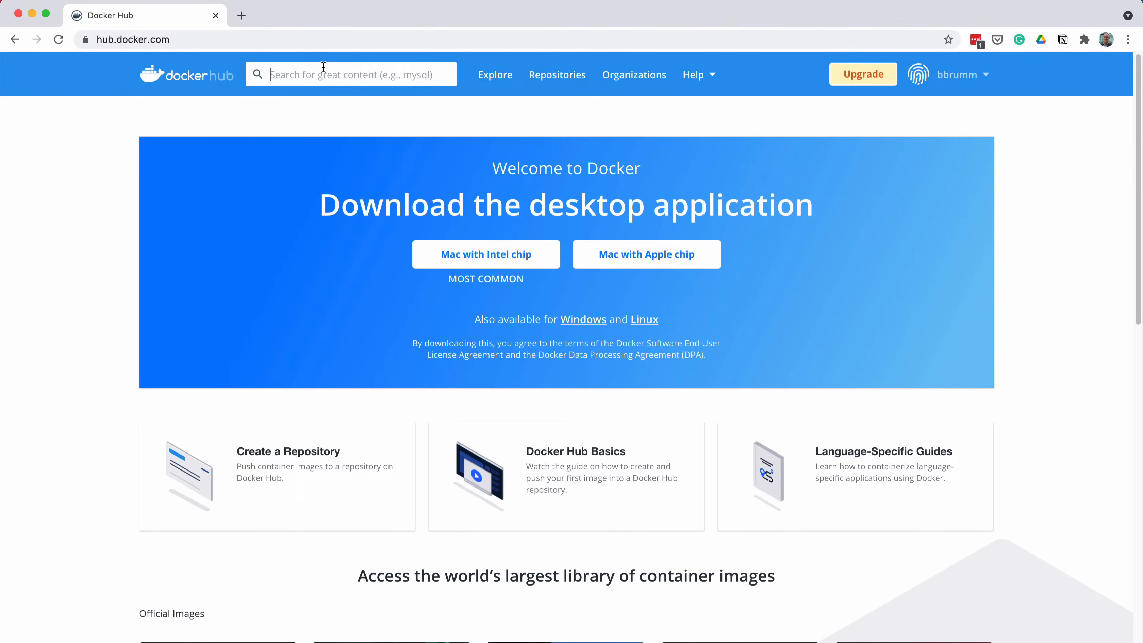
type("postgres")
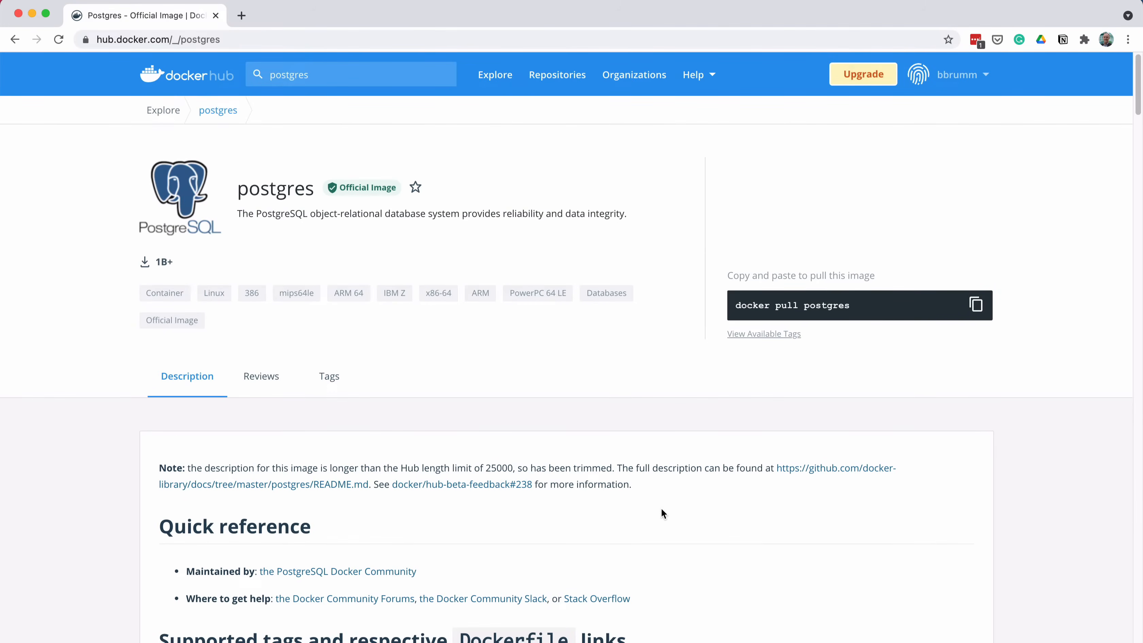
Step: Select the docker run command under 'start a postgres instance' on the postgres page
scroll("down", 3)
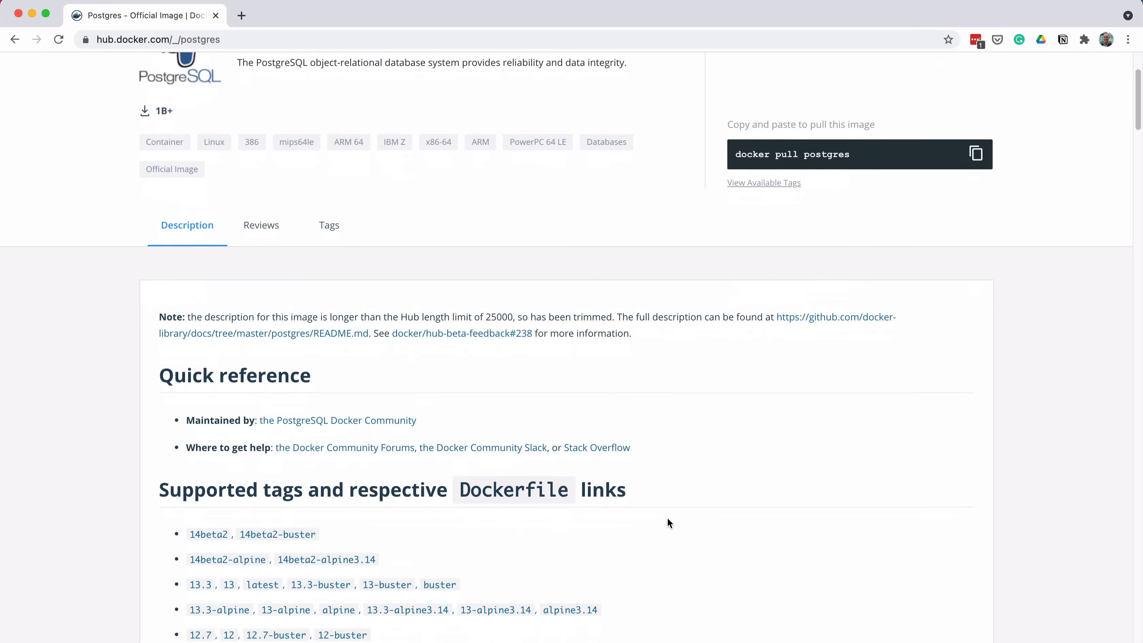
scroll("down", 3)
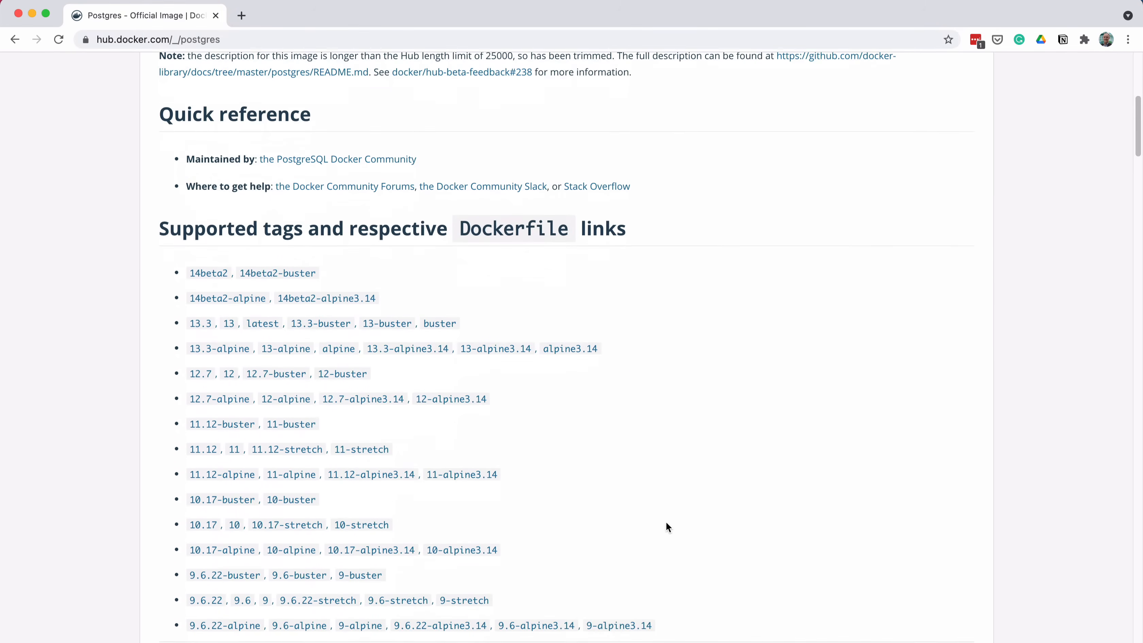
scroll("down", 3)
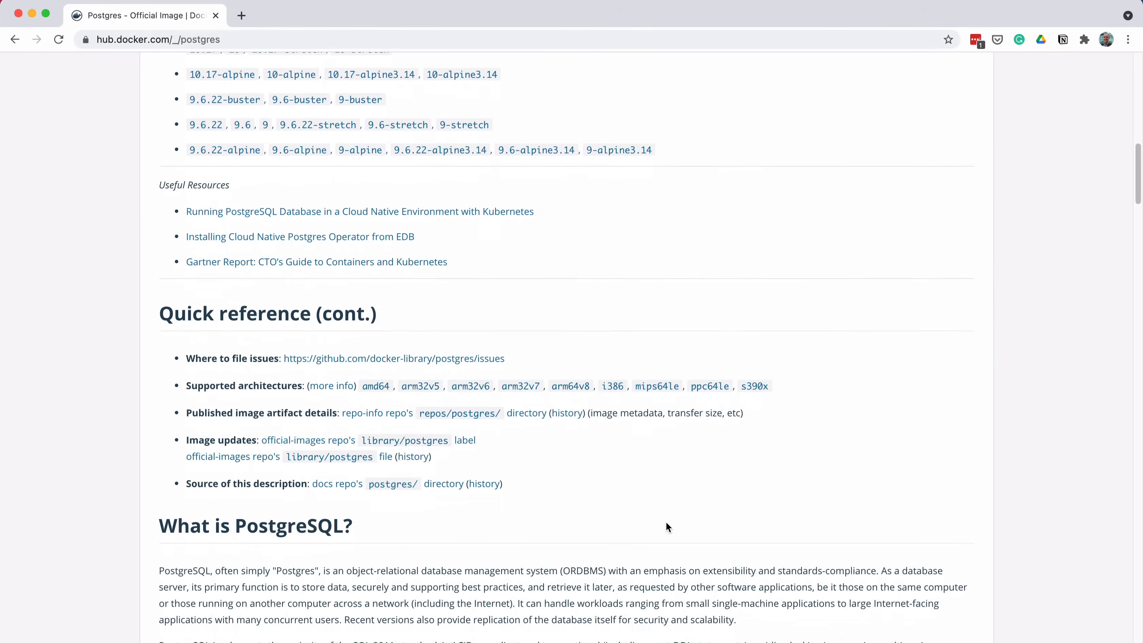
scroll("down", 3)
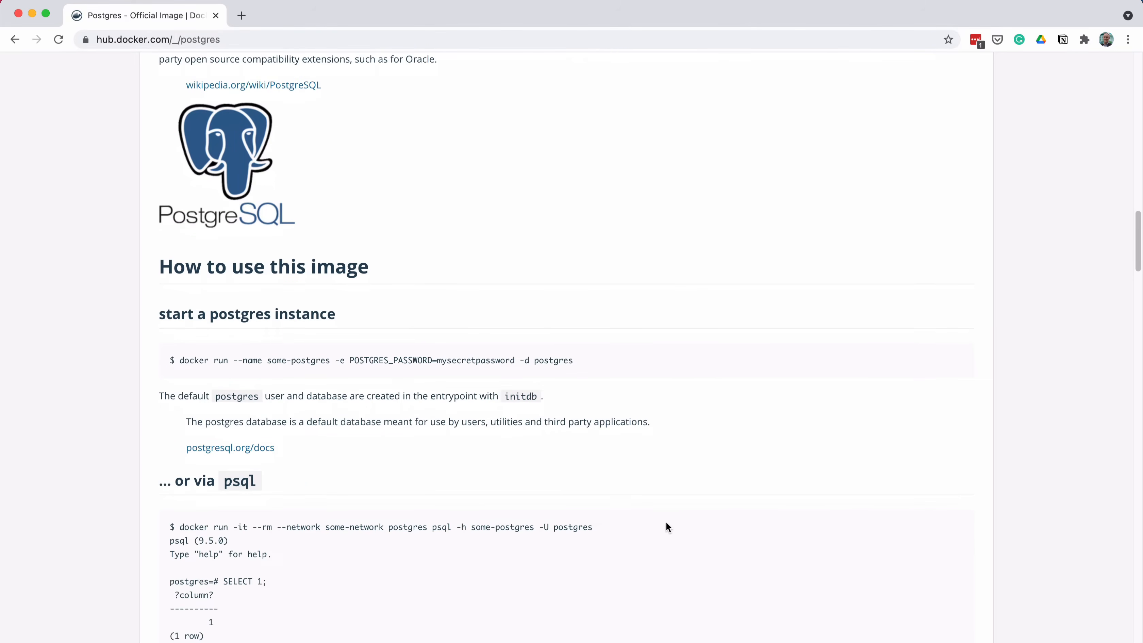
mouse_move(243, 371)
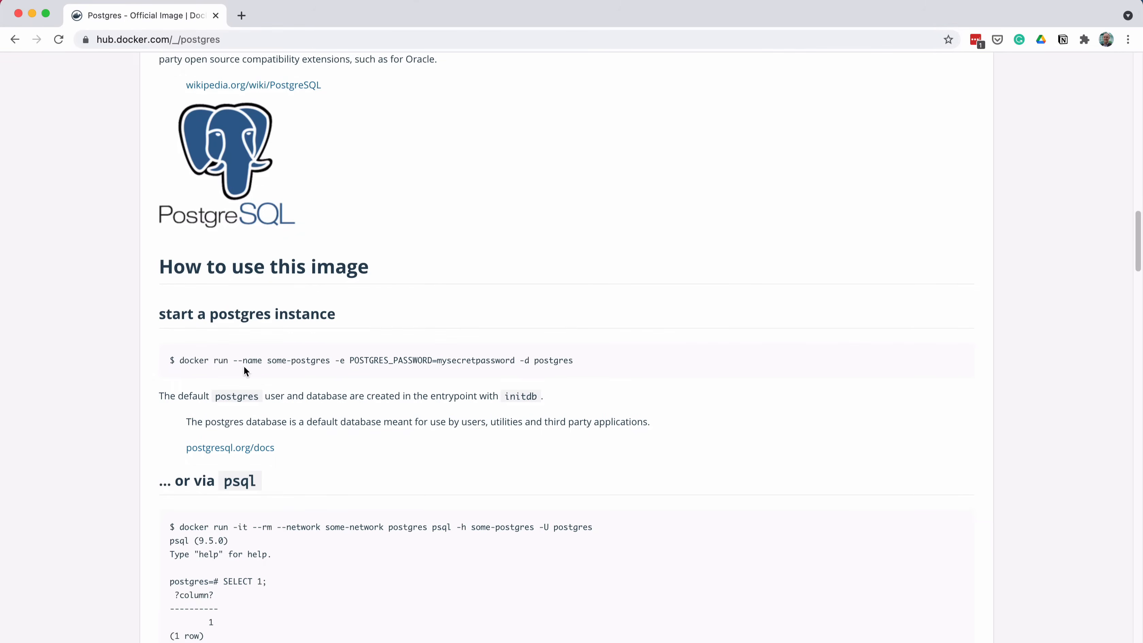
left_click_drag(180, 360, 573, 360)
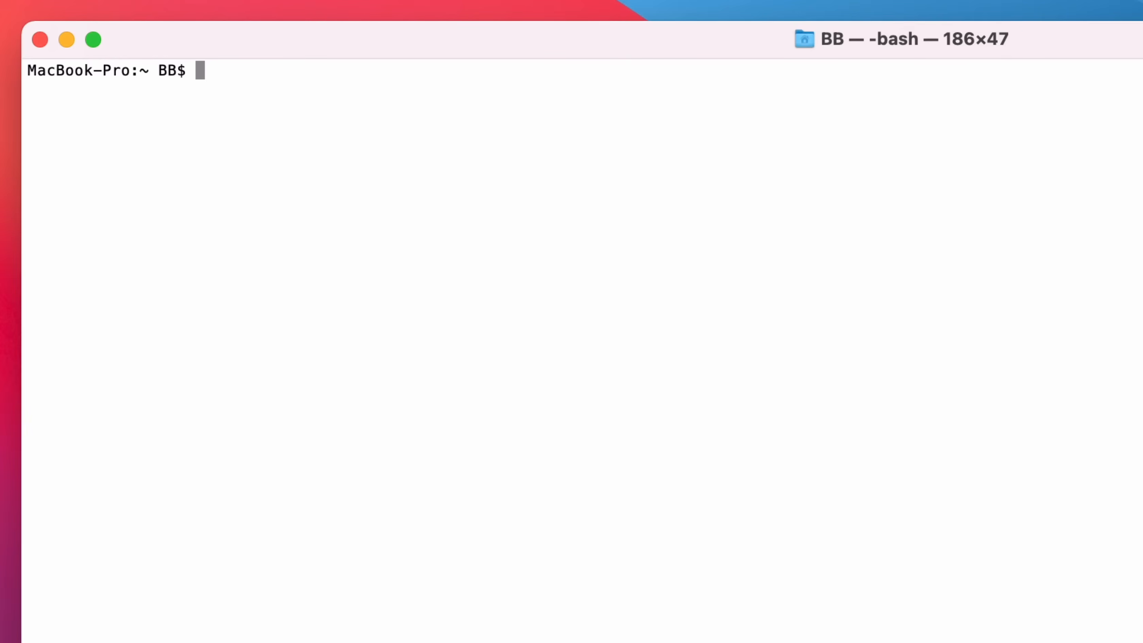
type("docker login")
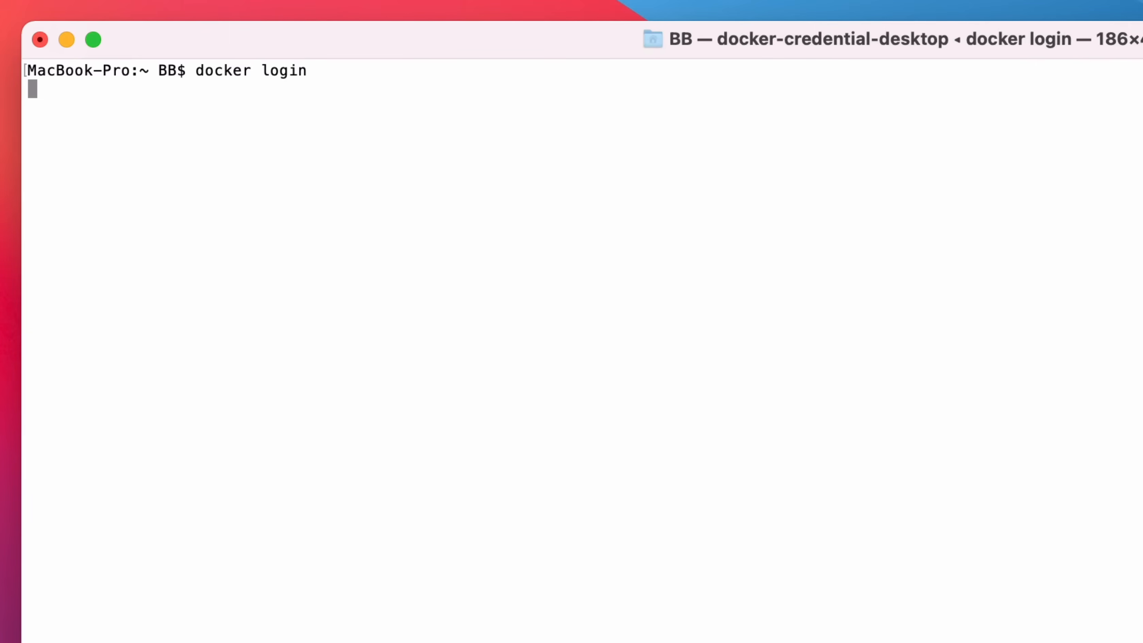
key("Return")
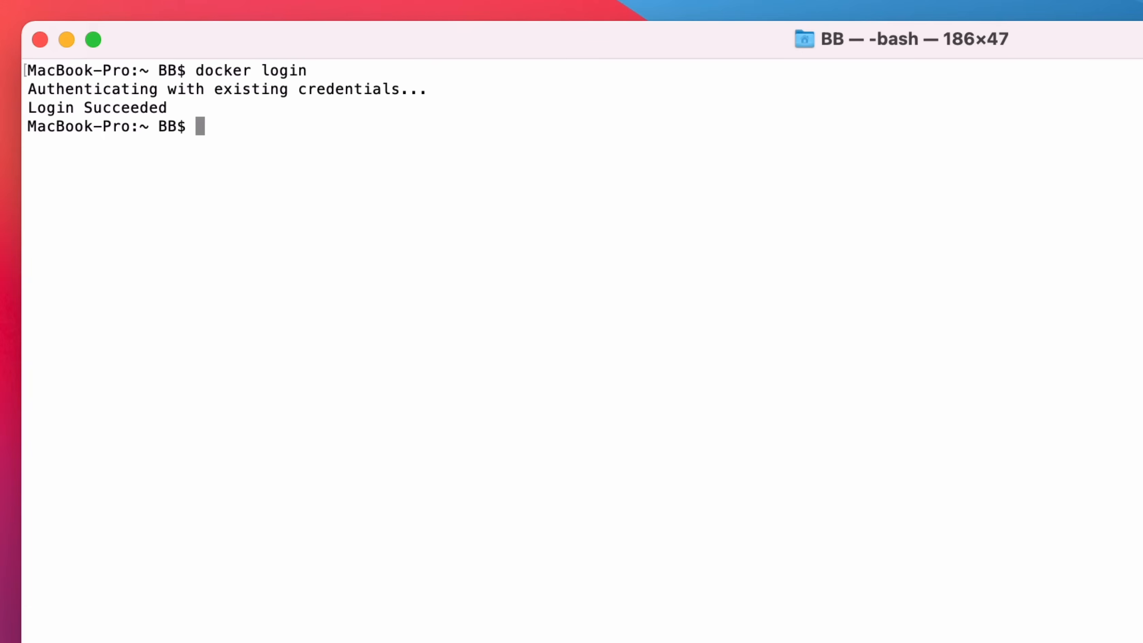
type("docker run --name some-postgres -p 5432:5432 -e POSTGRES_PASSWORD=mysecretpassword -d postgres")
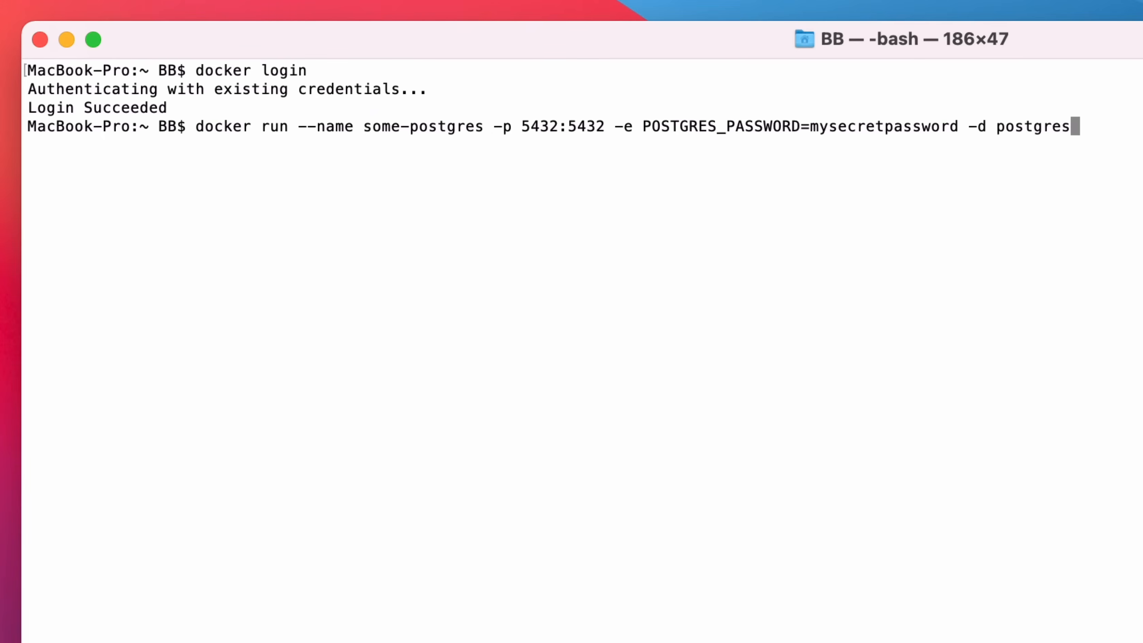
Step: Run the container, pulling the postgres image, and list running containers with docker ps
key("Return")
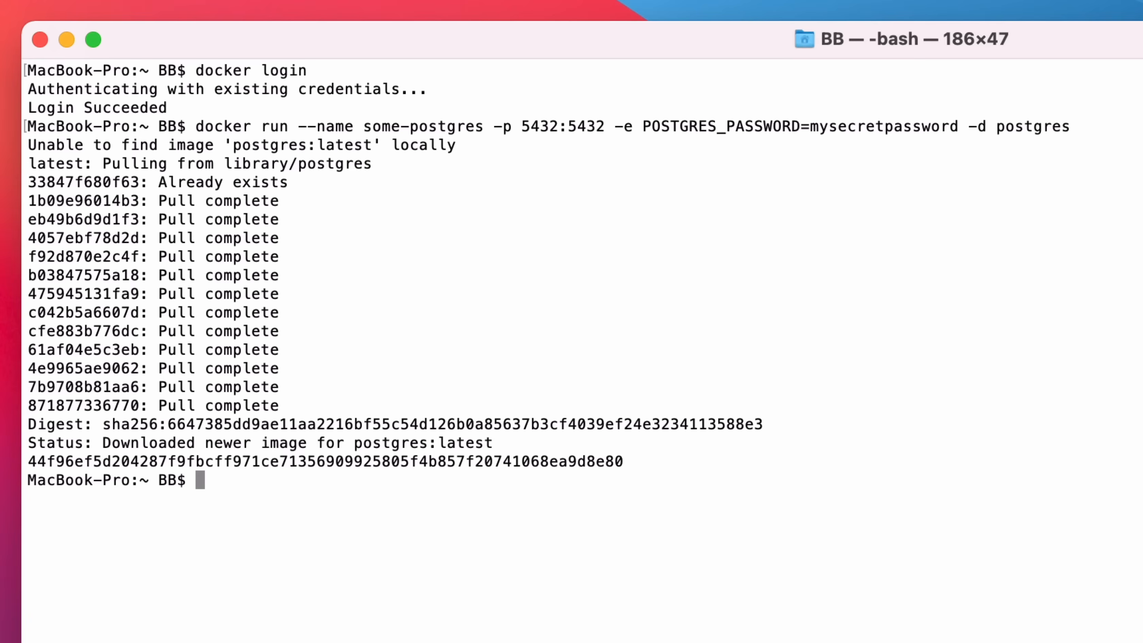
type("docker ps")
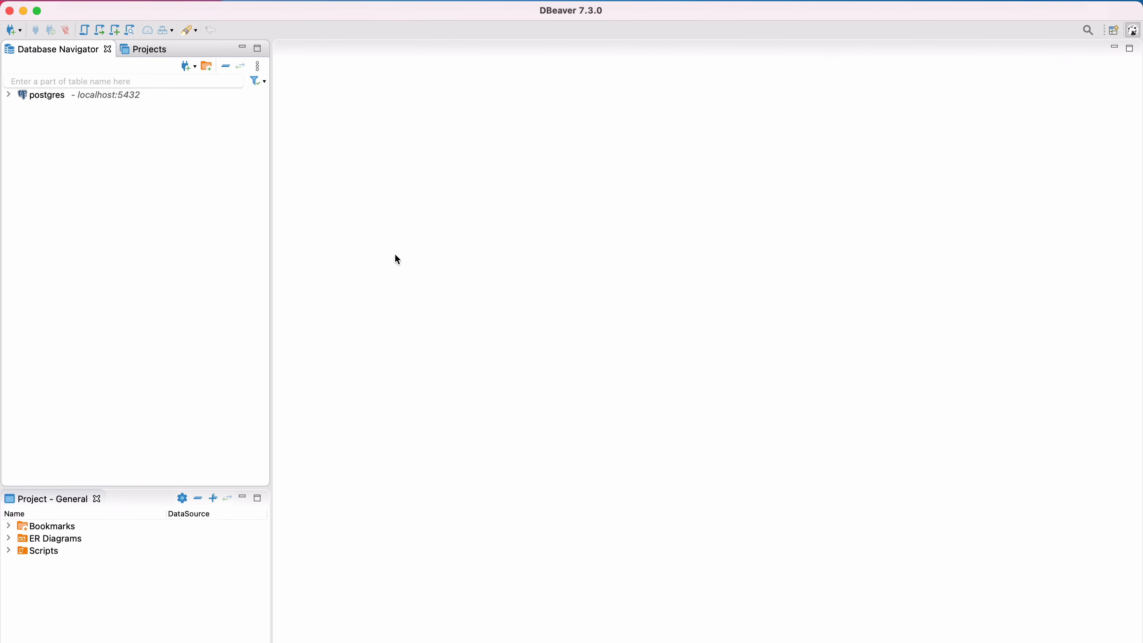
mouse_move(167, 189)
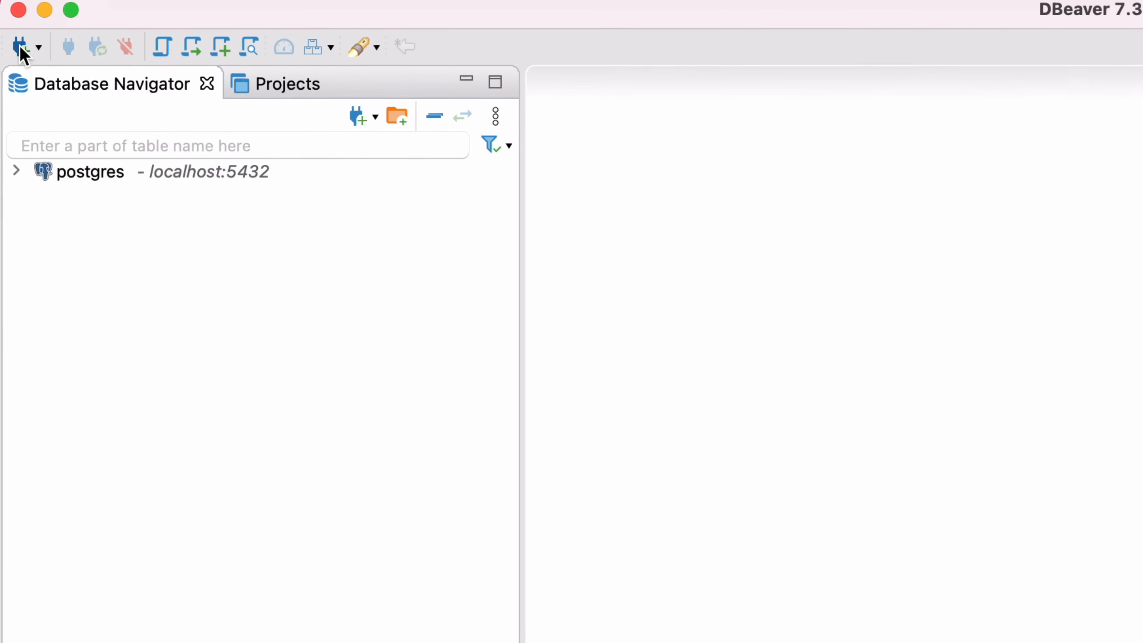
Step: Start a new database connection from the DBeaver toolbar
left_click(21, 47)
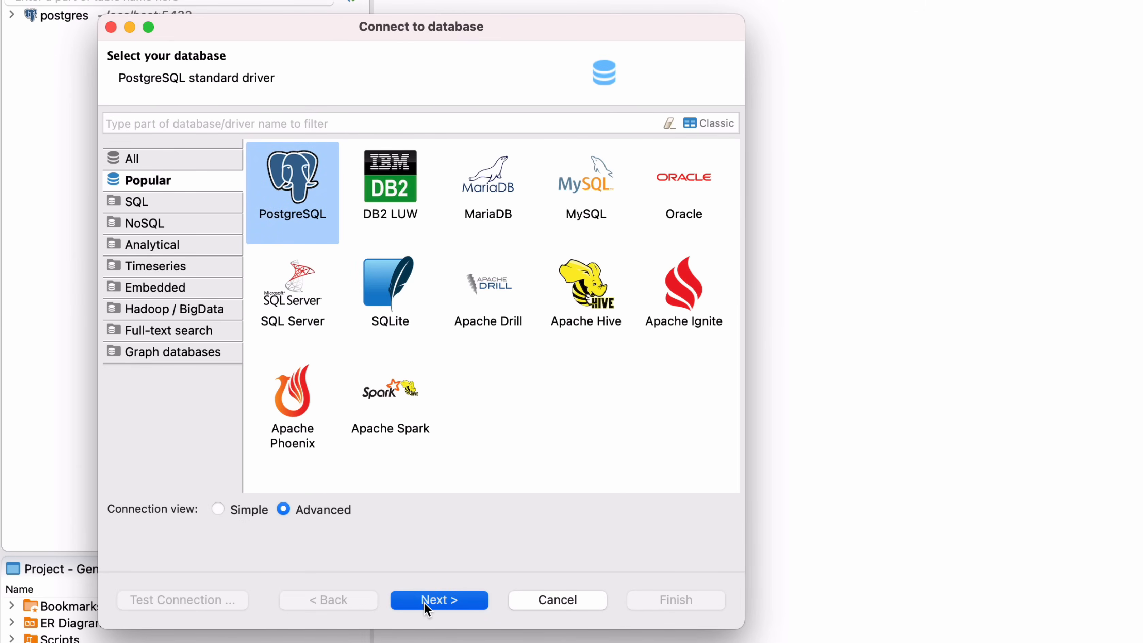
Step: Enter the postgres password for localhost:5432, test the connection successfully, and finish to add postgres 2
left_click(440, 600)
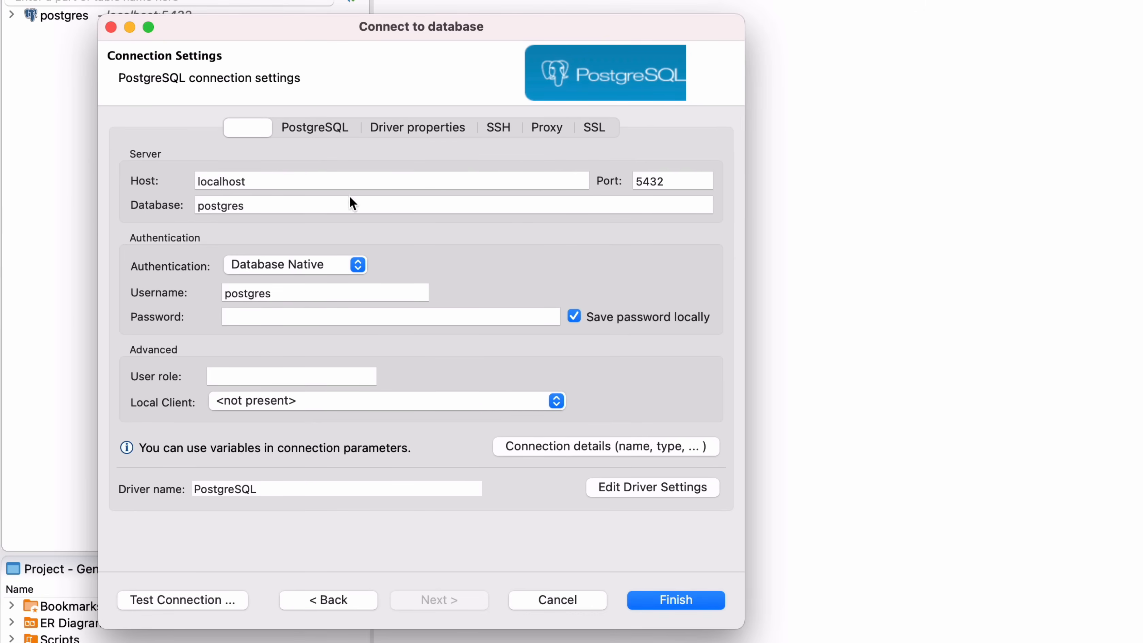
mouse_move(342, 203)
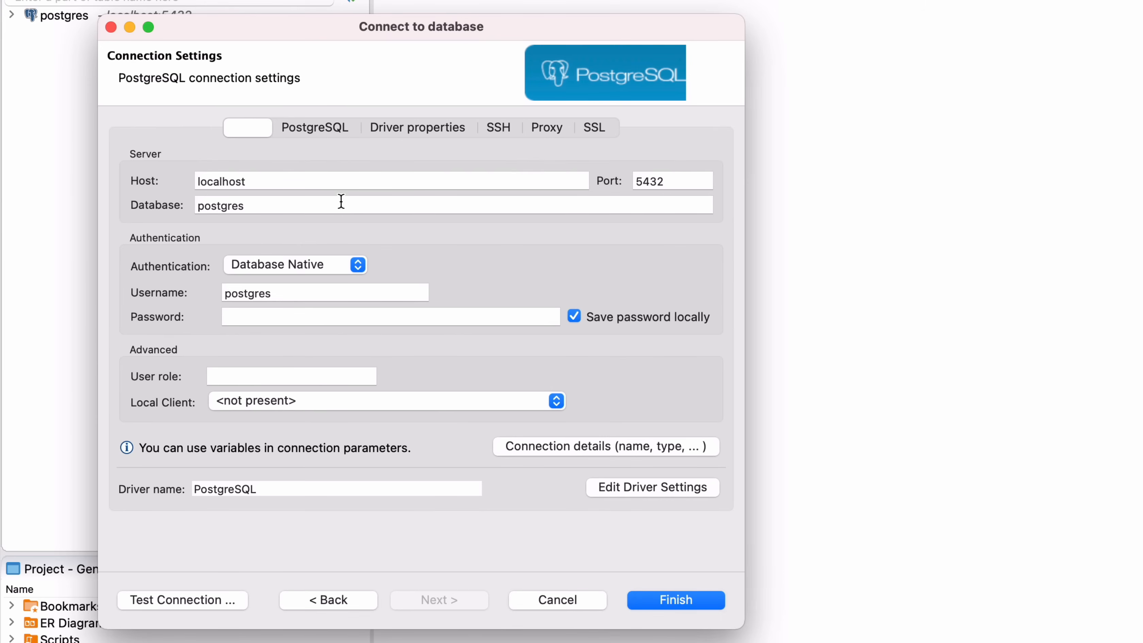
left_click(387, 316)
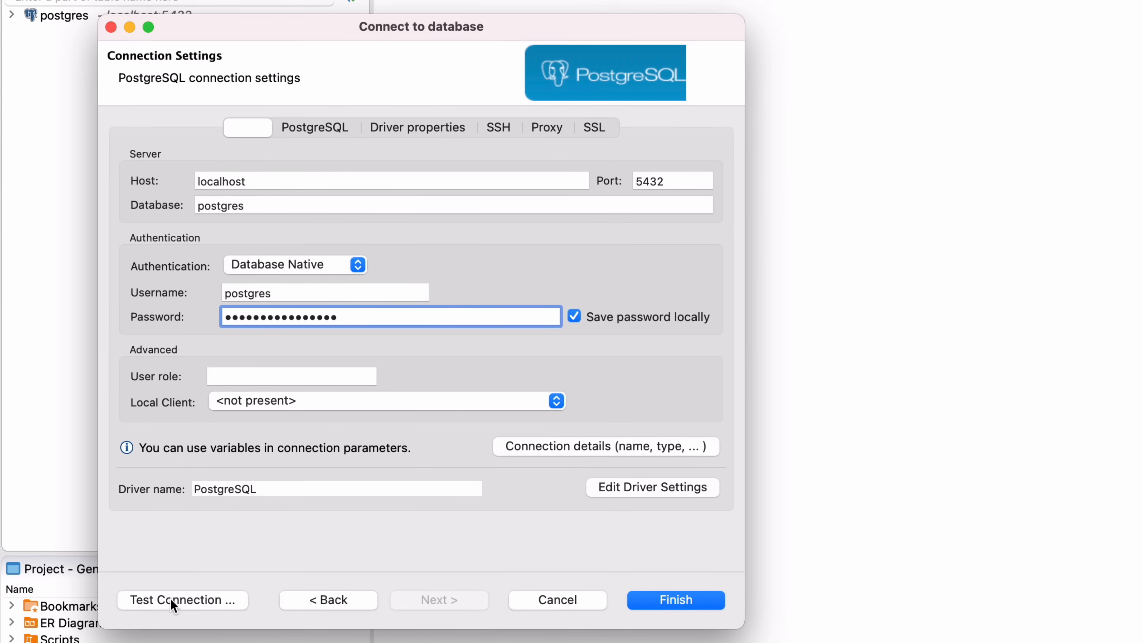
left_click(182, 601)
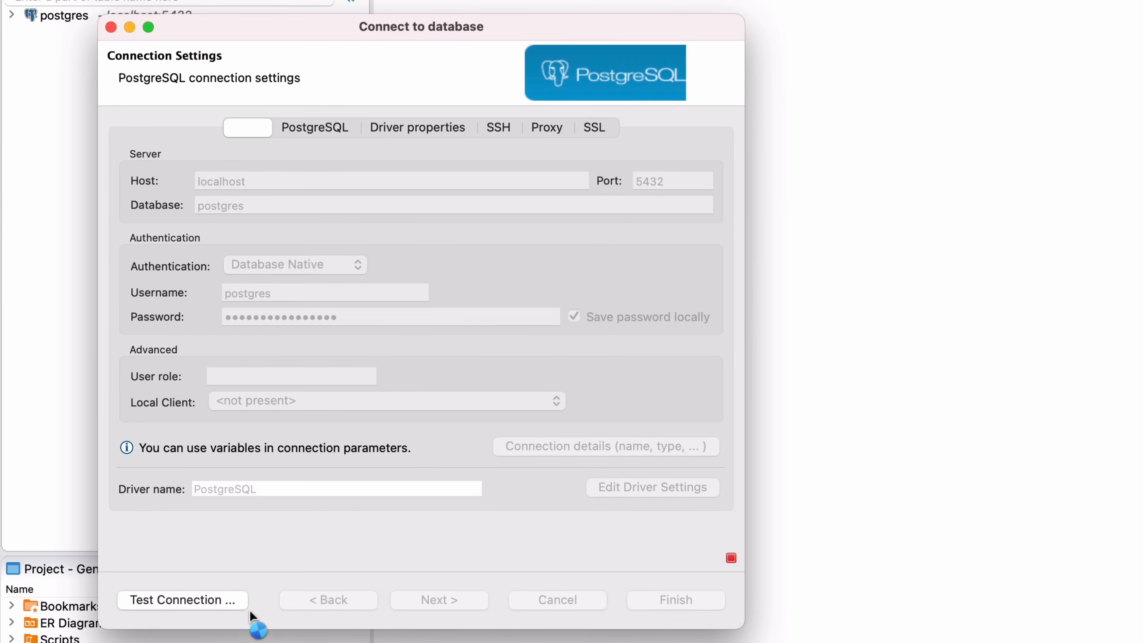
left_click(183, 600)
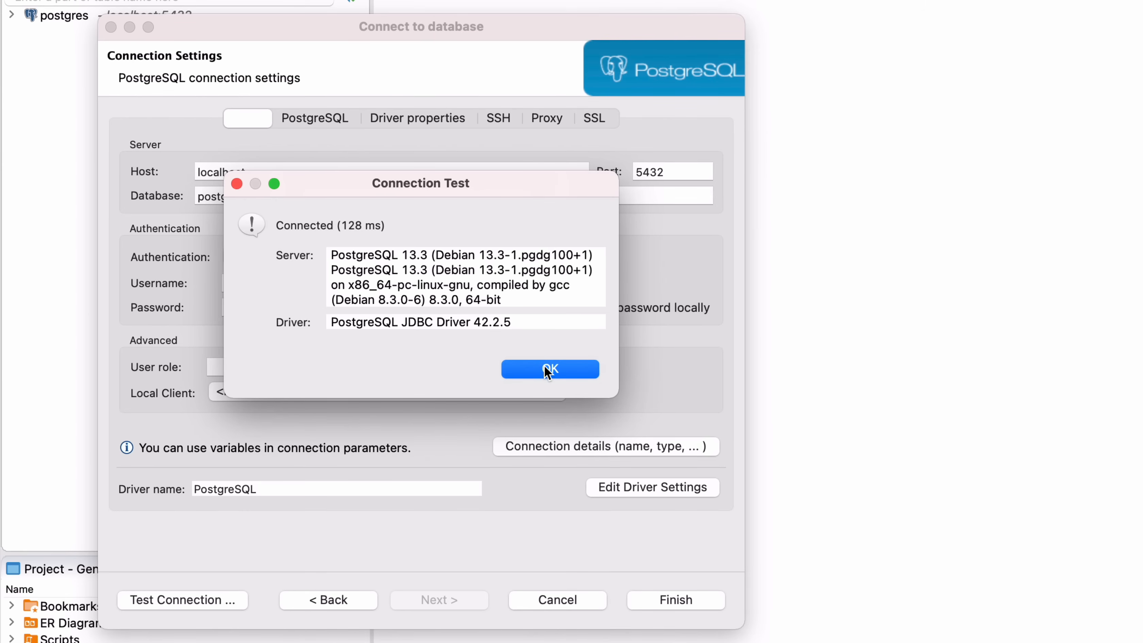
mouse_move(550, 369)
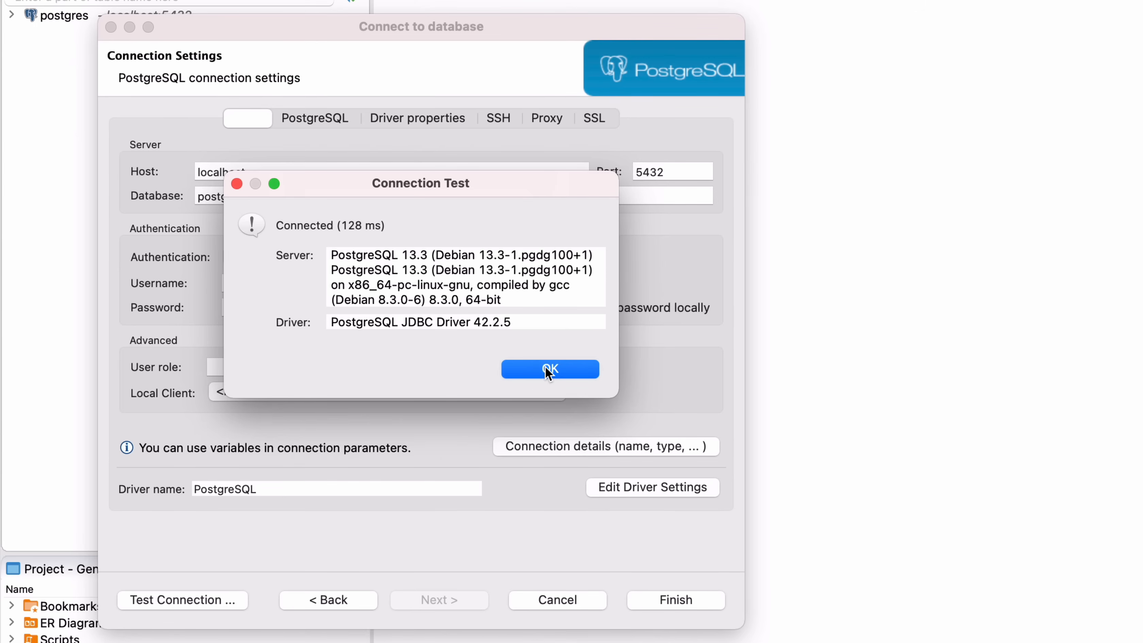
left_click(550, 369)
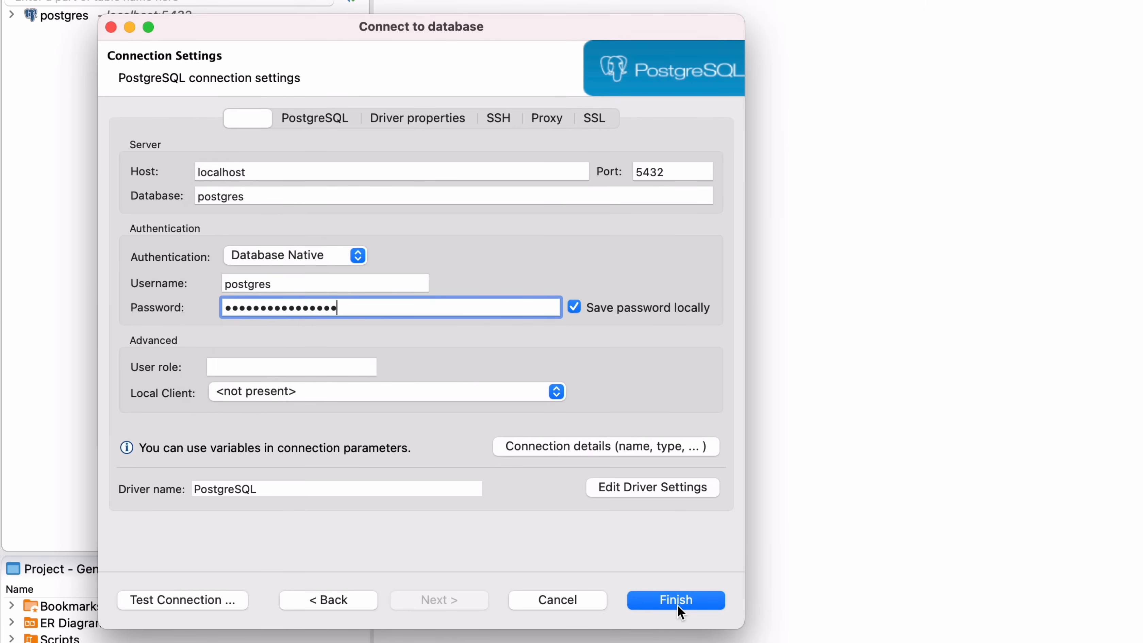
left_click(676, 601)
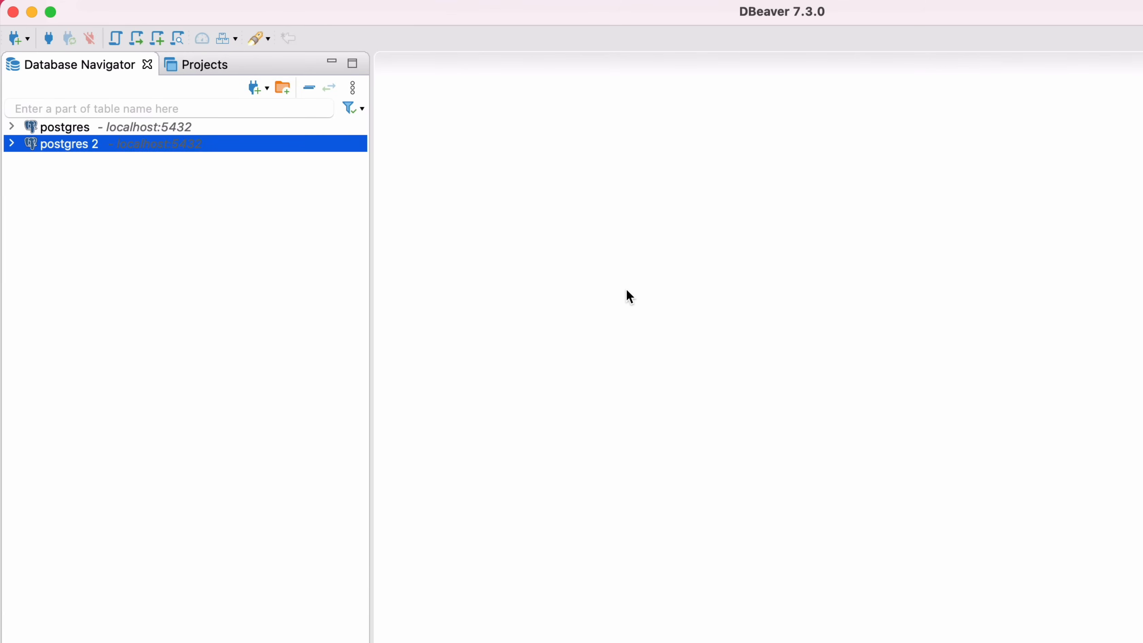
mouse_move(119, 68)
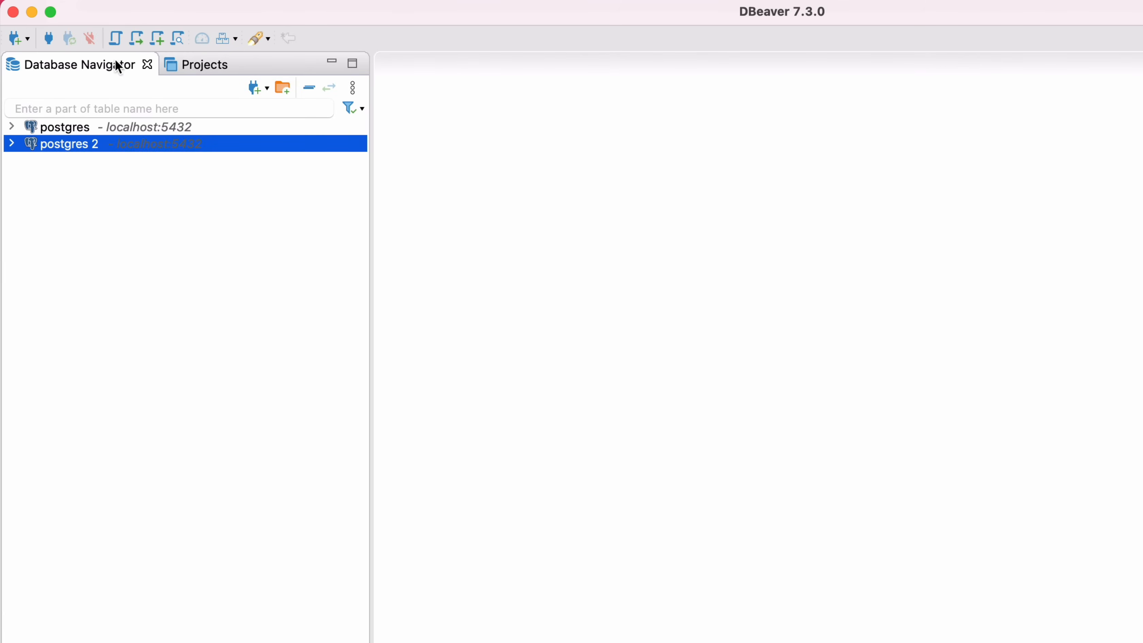
mouse_move(490, 94)
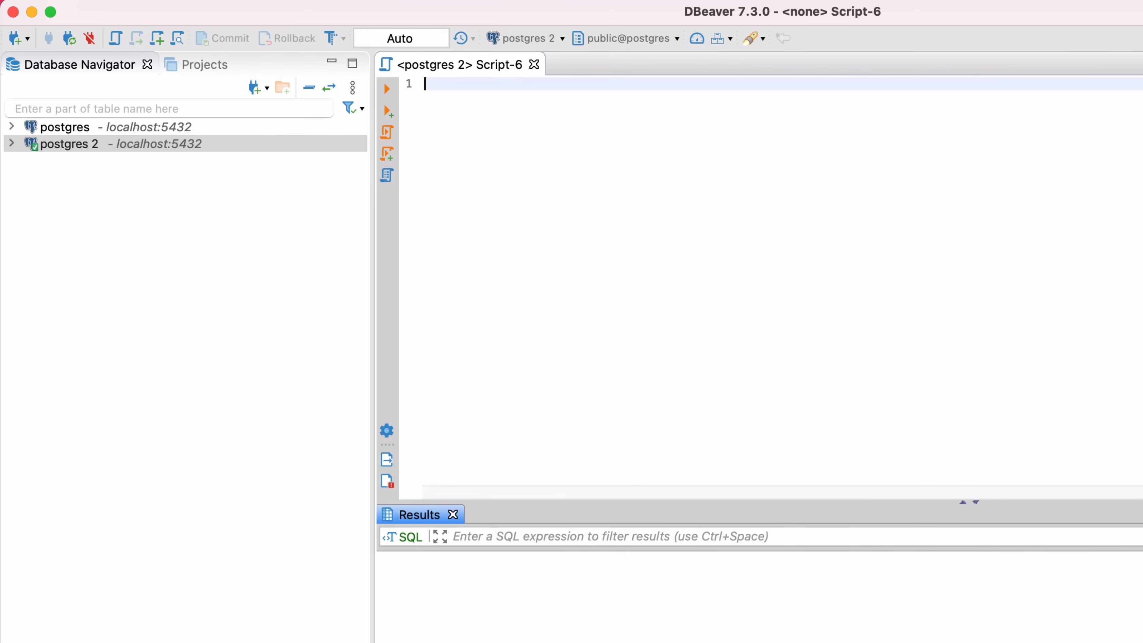
mouse_move(481, 173)
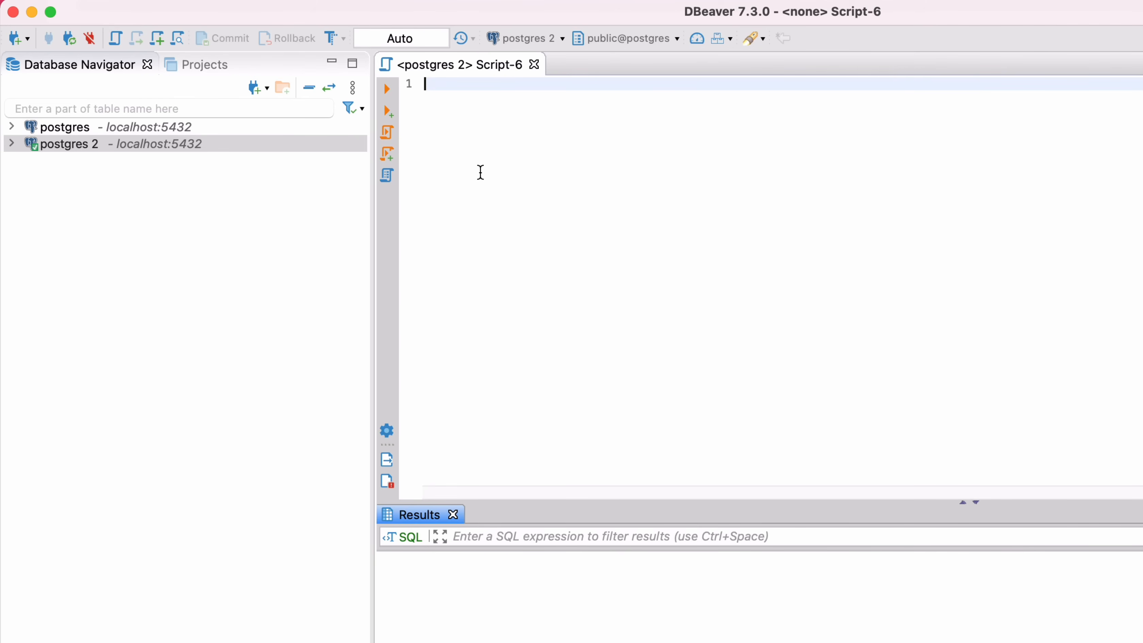
Step: Write SELECT now() in the postgres 2 SQL script and execute it
type("SELECT NO")
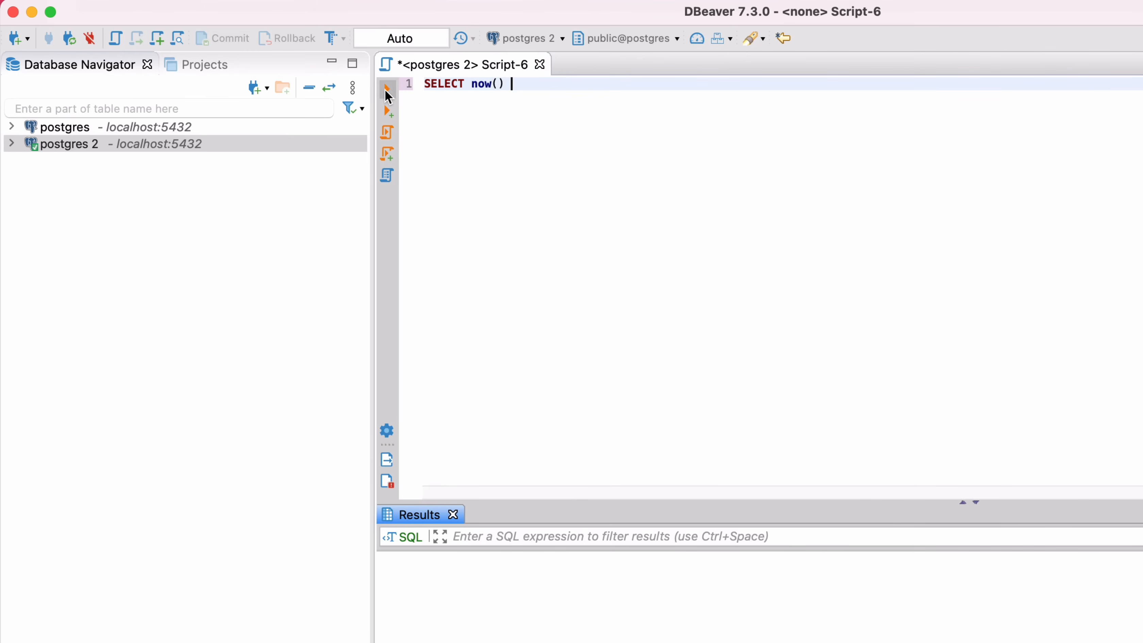
left_click(387, 89)
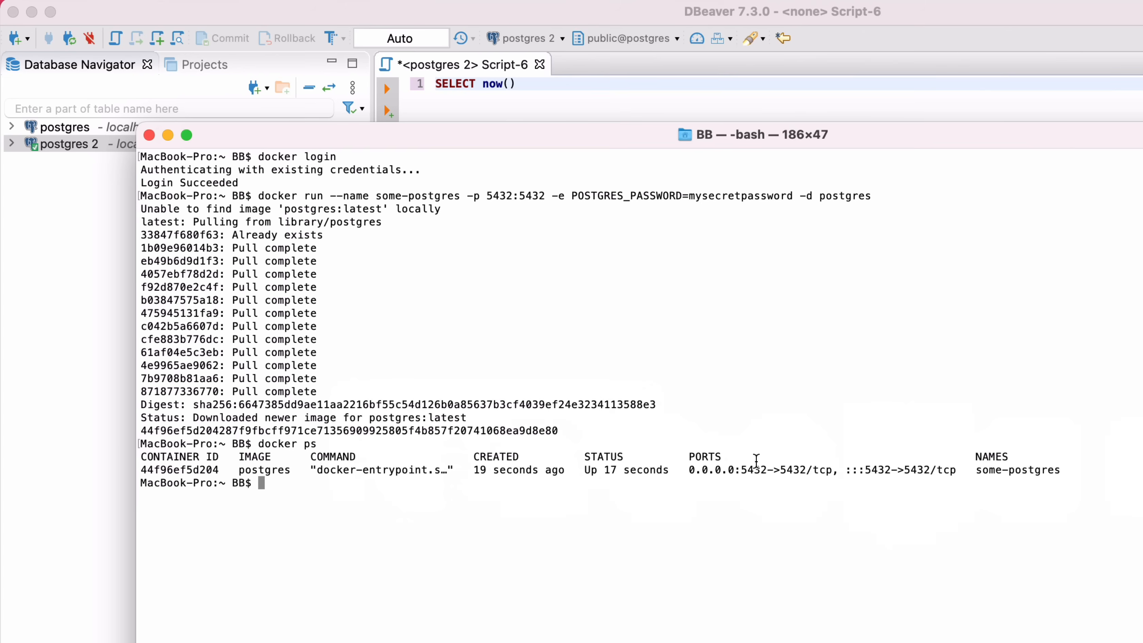
Step: Run docker stop some-postgres to stop the container
type("docker s")
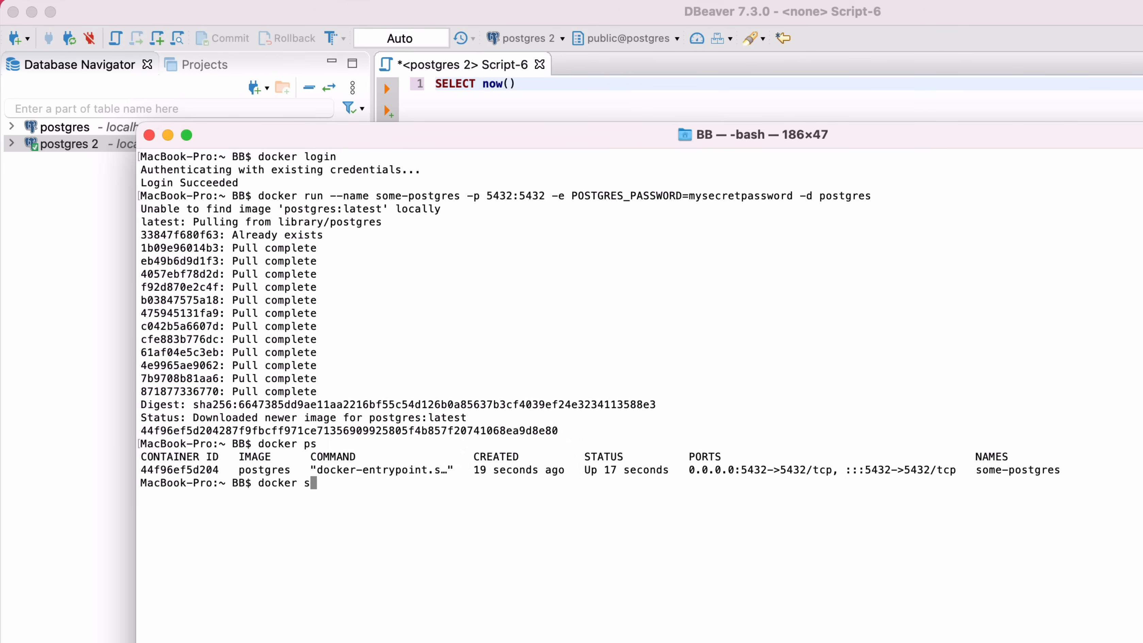
type("top some-postgres")
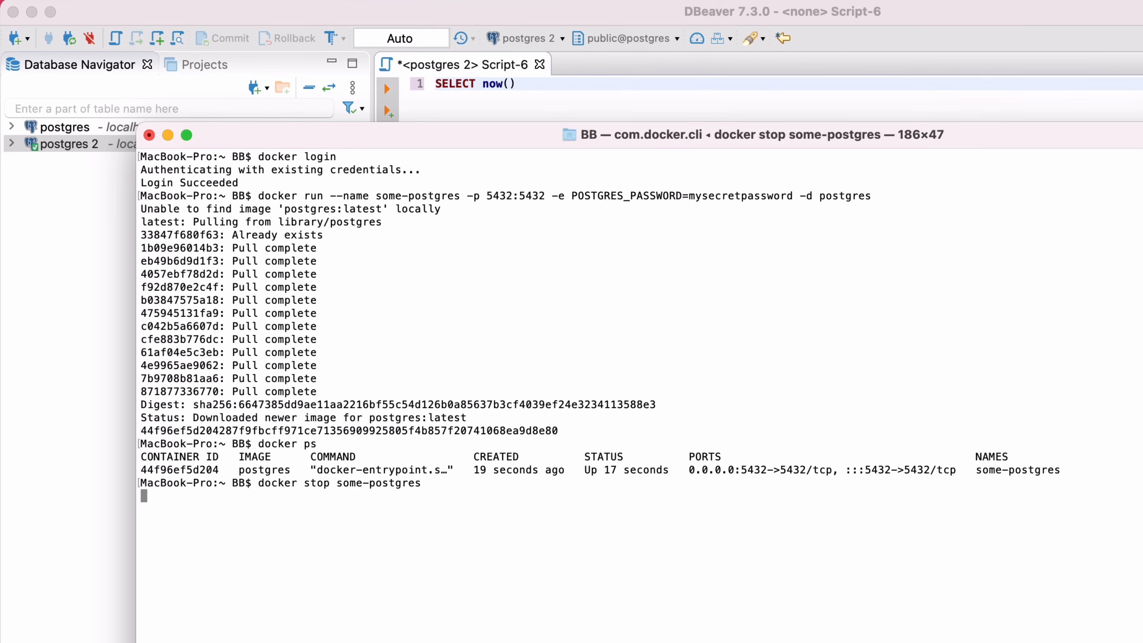
key("Enter")
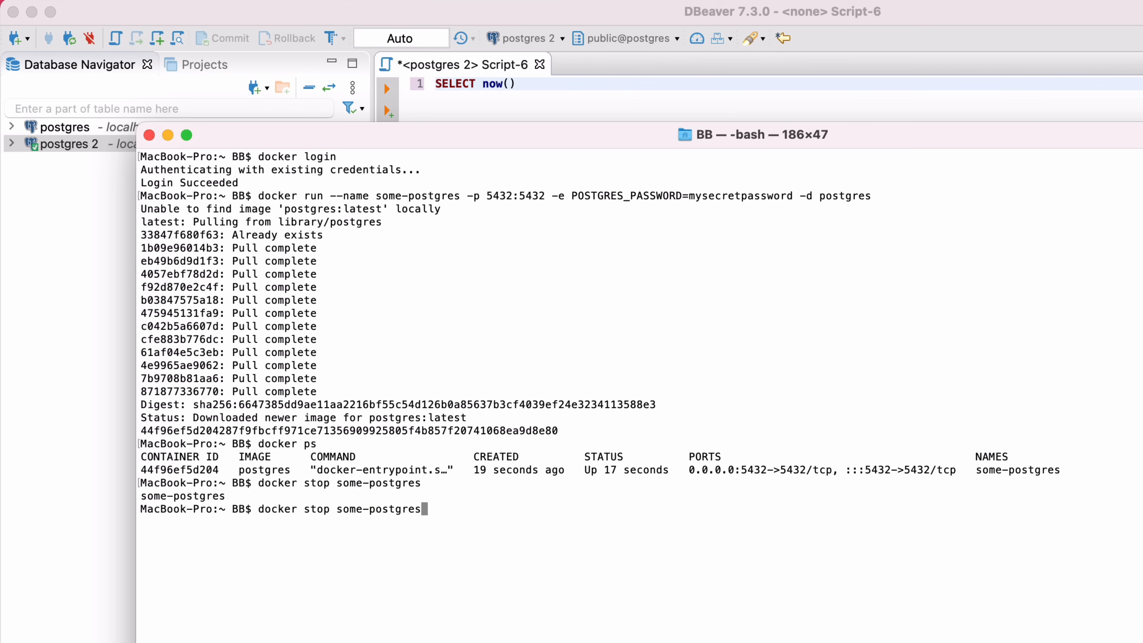